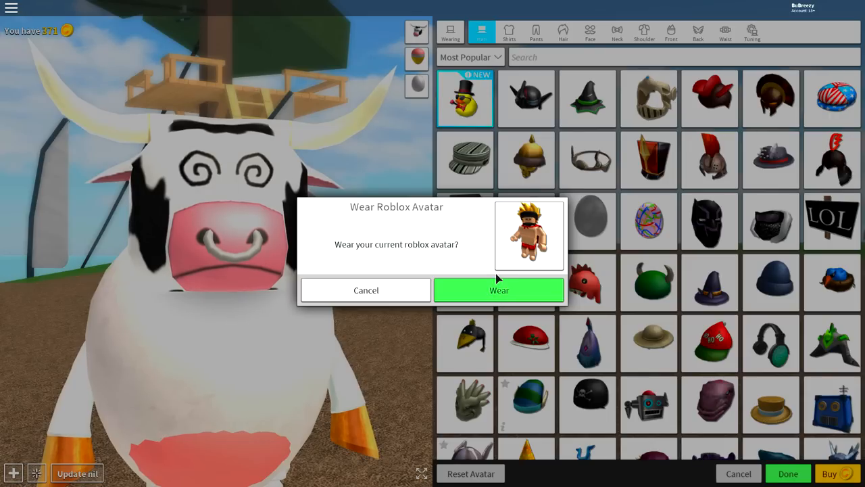
- Wear the player's own Roblox avatar in place of the cow outfit
{"action": "left_click", "coordinate": [499, 290]}
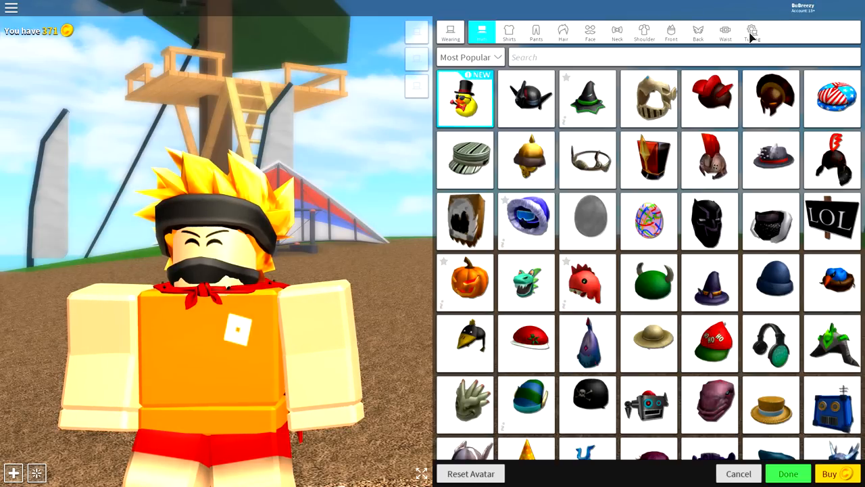
{"action": "left_click", "coordinate": [752, 30]}
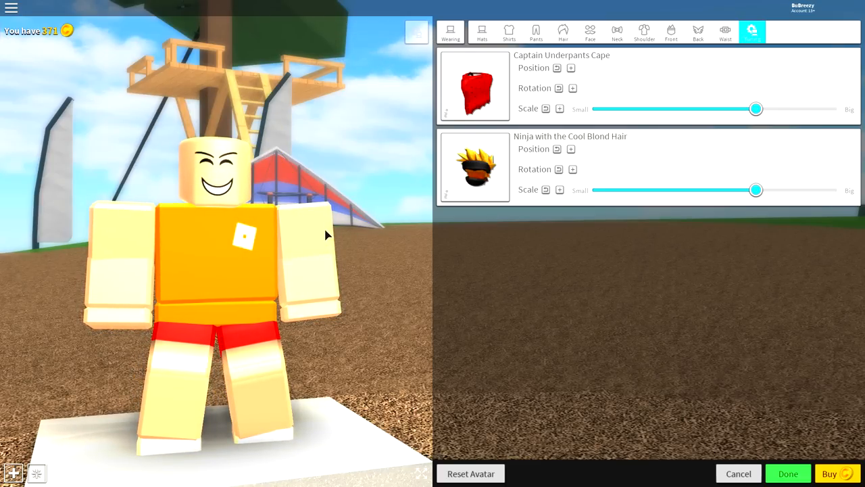
{"action": "mouse_move", "coordinate": [243, 233]}
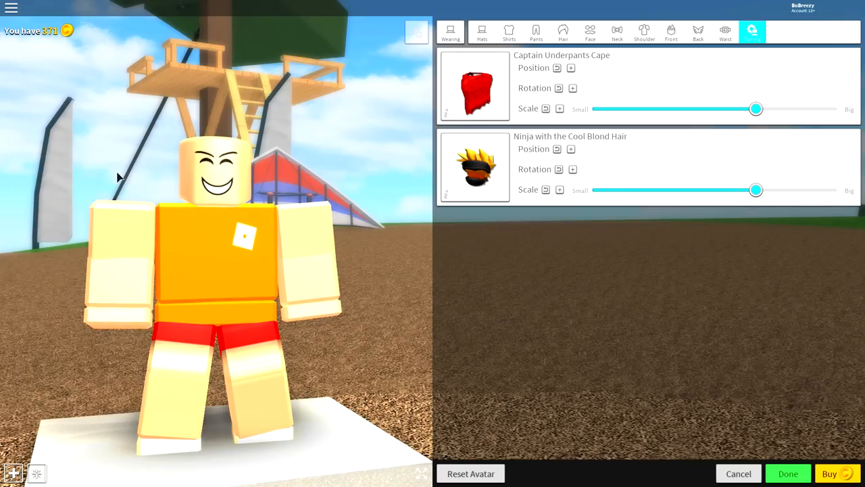
- Search HEADLESS and equip the Headless head so the avatar has no head
{"action": "left_click", "coordinate": [482, 31]}
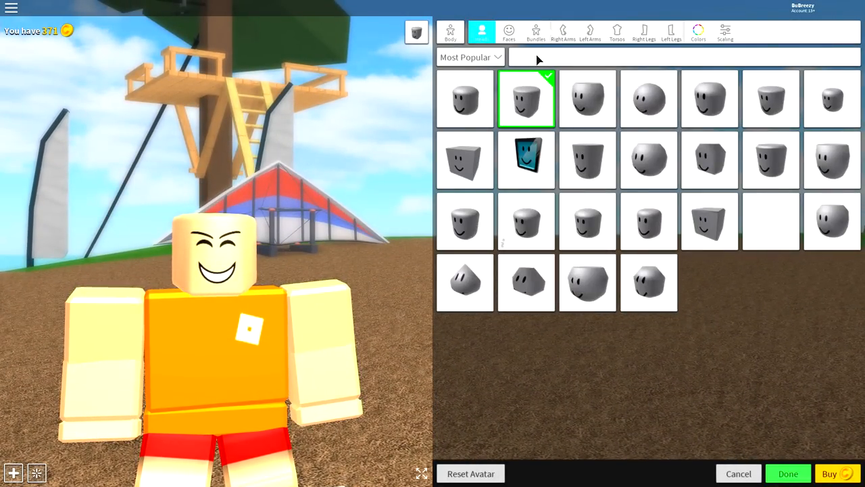
{"action": "type", "text": "HEADLESS"}
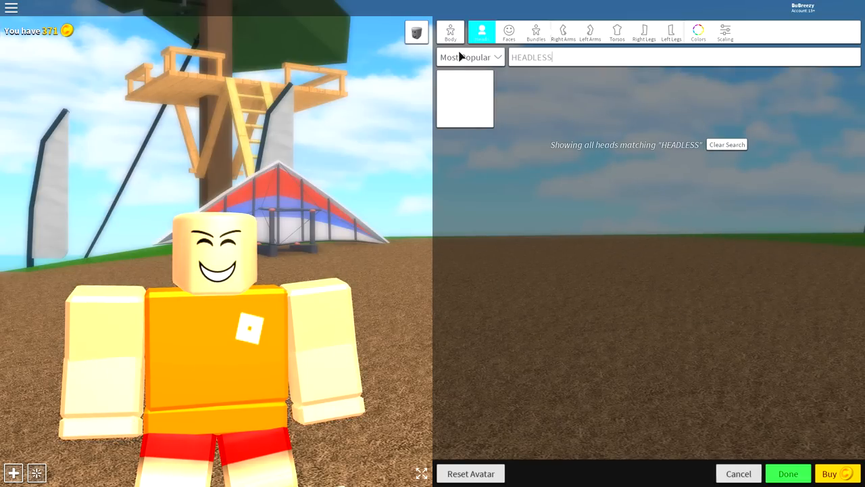
{"action": "left_click", "coordinate": [465, 99]}
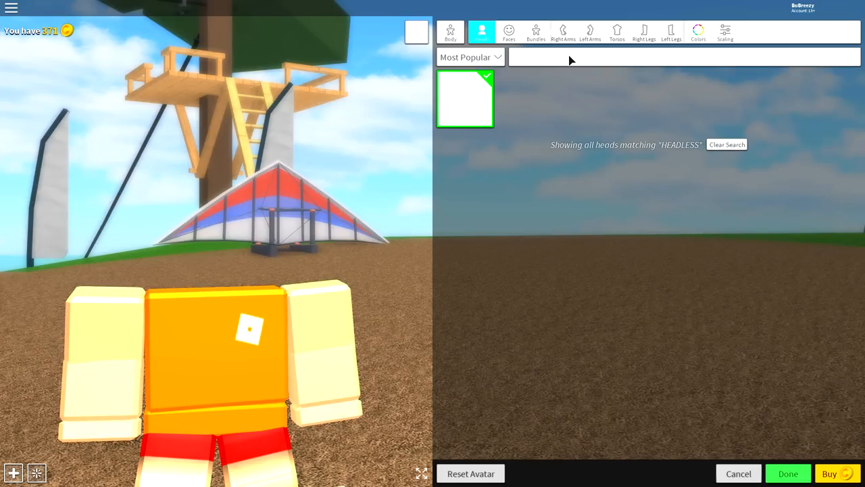
{"action": "left_click", "coordinate": [727, 144]}
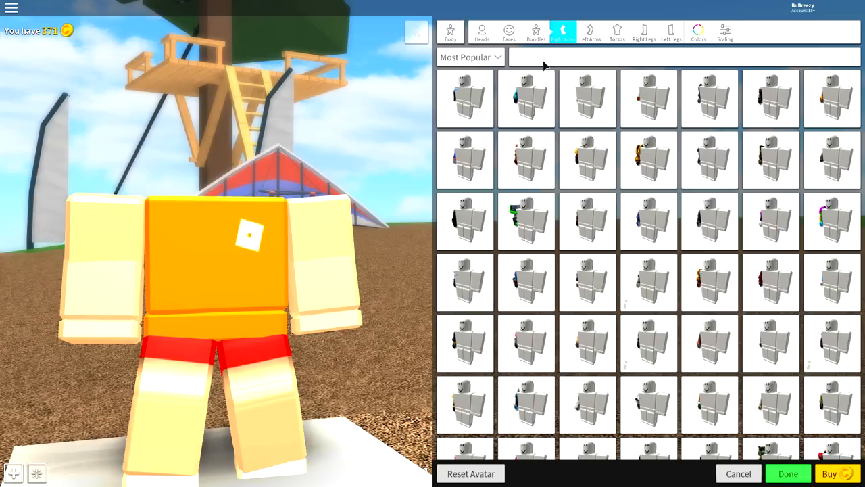
- Equip the UNICORN right arm, left arm and hooved legs
{"action": "type", "text": "UNICORN"}
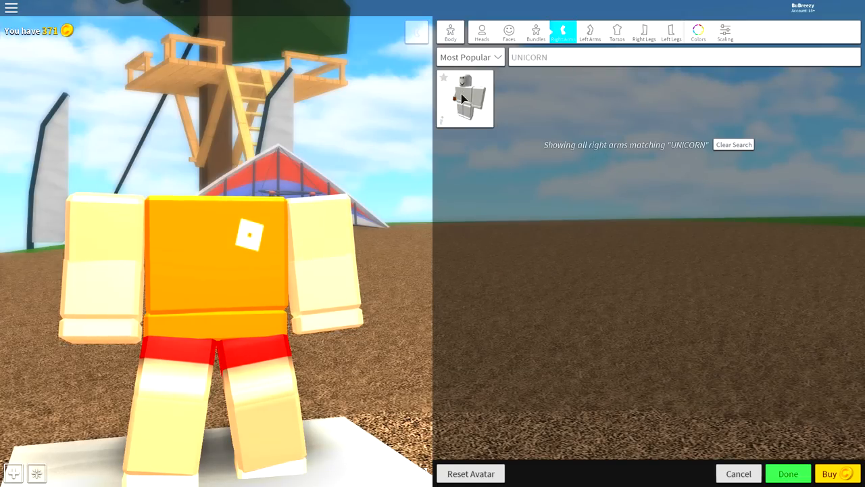
{"action": "left_click", "coordinate": [466, 98]}
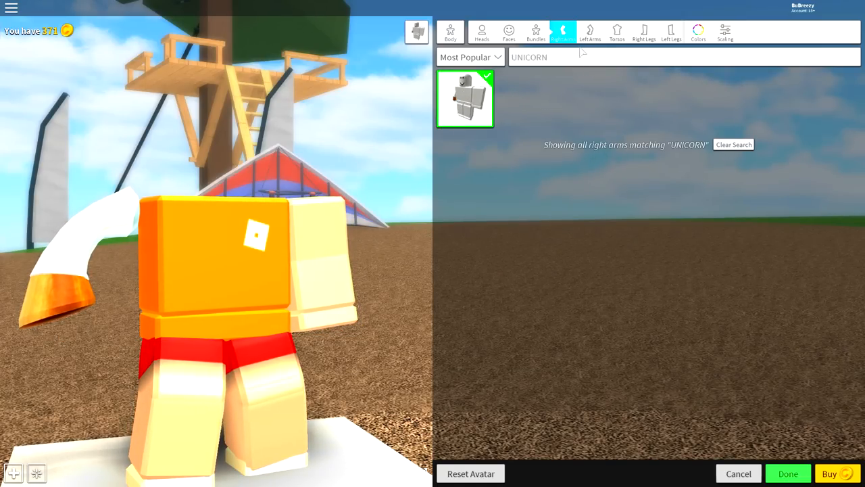
{"action": "left_click", "coordinate": [644, 31]}
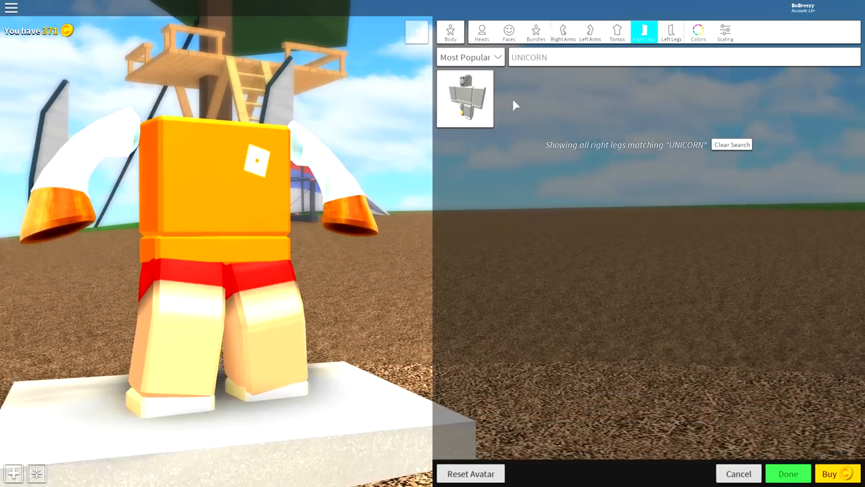
{"action": "left_click", "coordinate": [671, 31]}
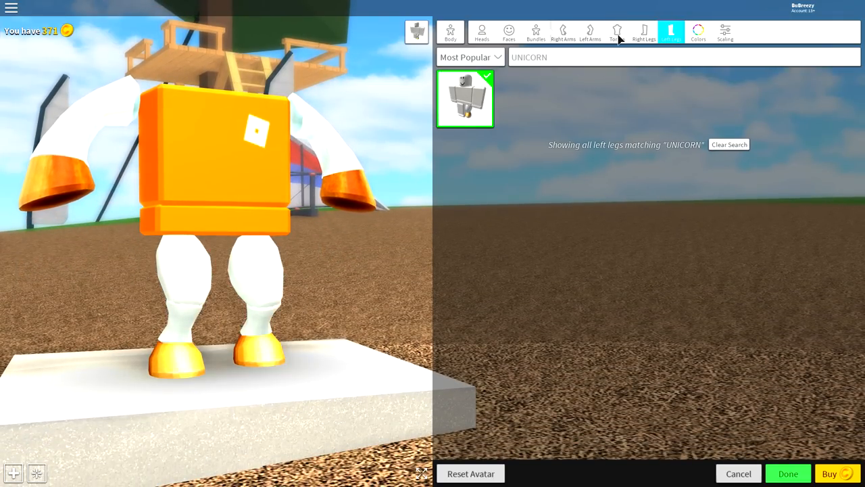
{"action": "left_click", "coordinate": [617, 32]}
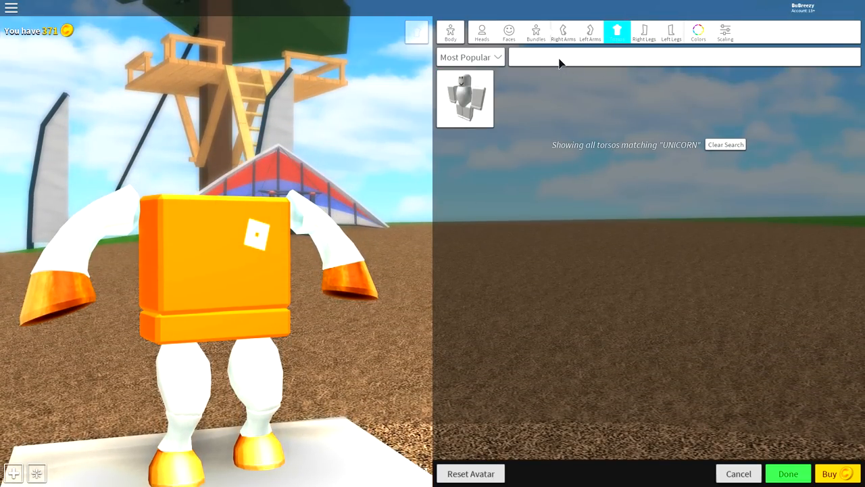
{"action": "left_click", "coordinate": [725, 144]}
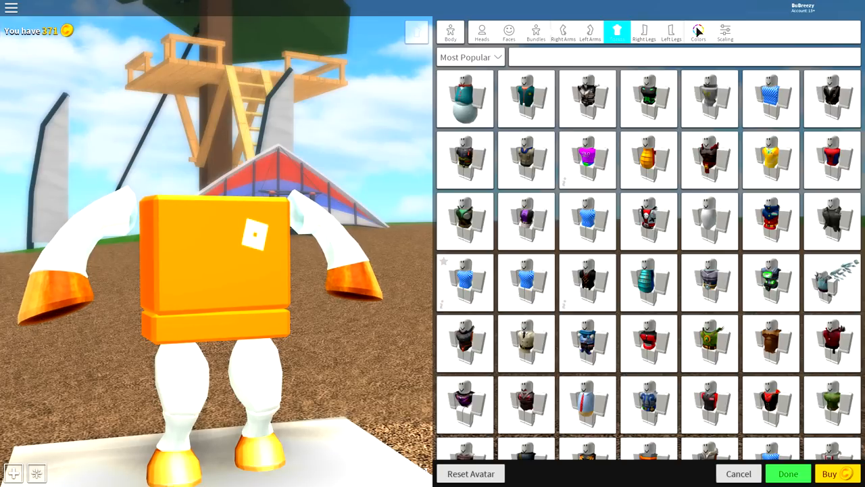
- Bring up the advanced body colour wheel editor
{"action": "left_click", "coordinate": [699, 30]}
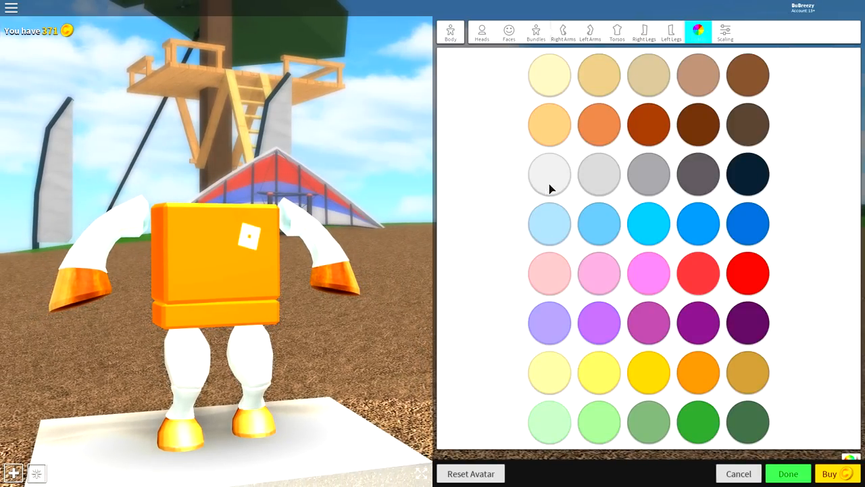
{"action": "left_click", "coordinate": [550, 174]}
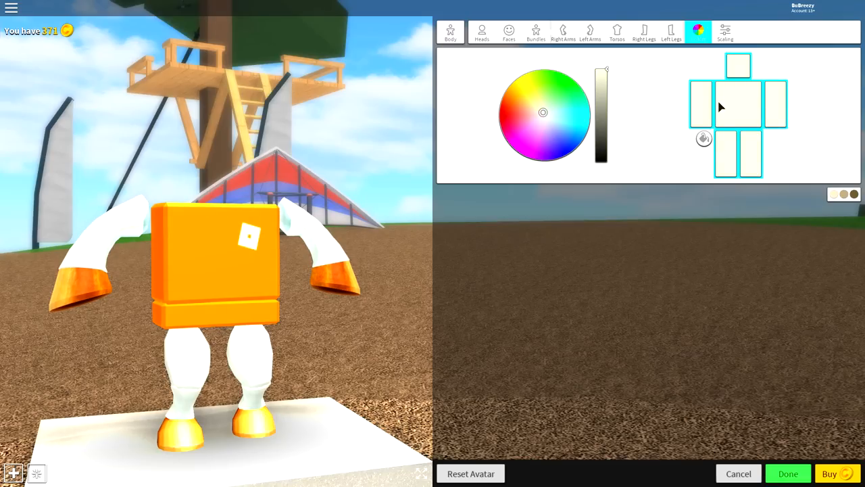
{"action": "mouse_move", "coordinate": [650, 60]}
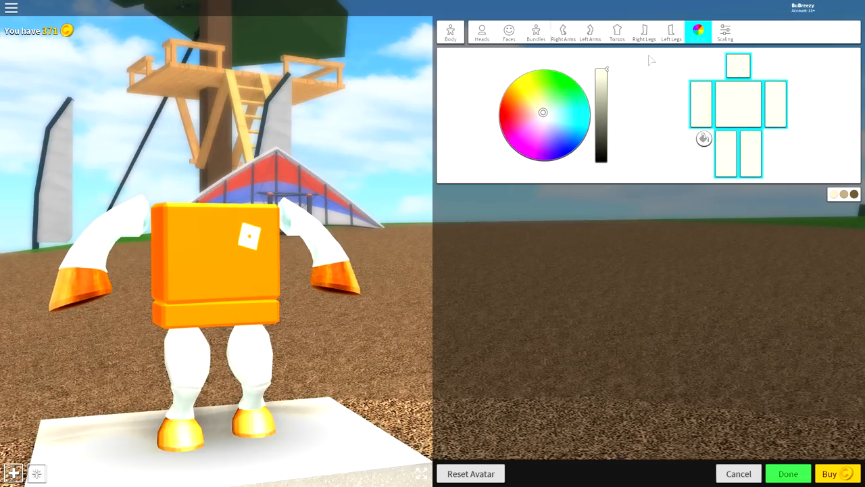
- In advanced Scaling, drag Height and Width sliders right to enlarge the avatar
{"action": "left_click", "coordinate": [726, 32]}
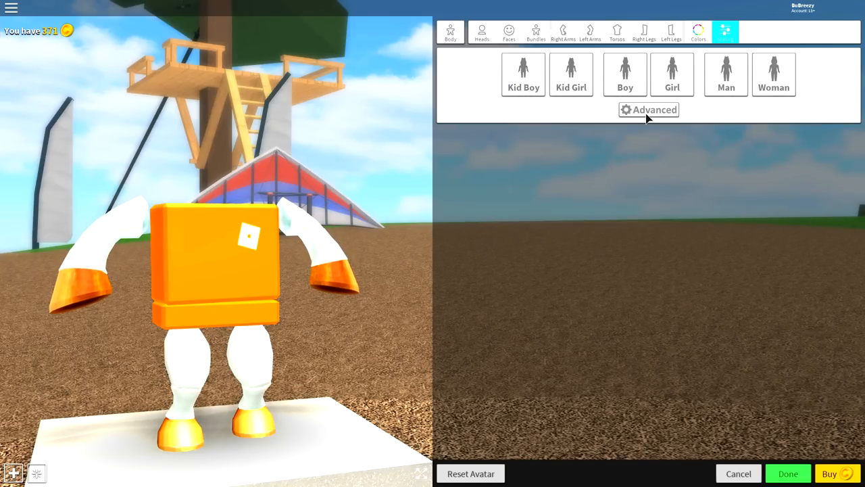
{"action": "left_click", "coordinate": [648, 110]}
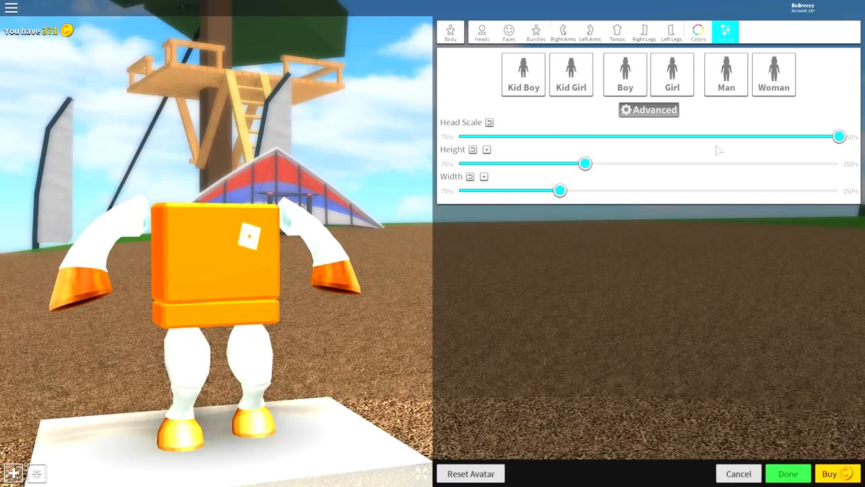
{"action": "left_click_drag", "start_coordinate": [585, 163], "coordinate": [758, 163]}
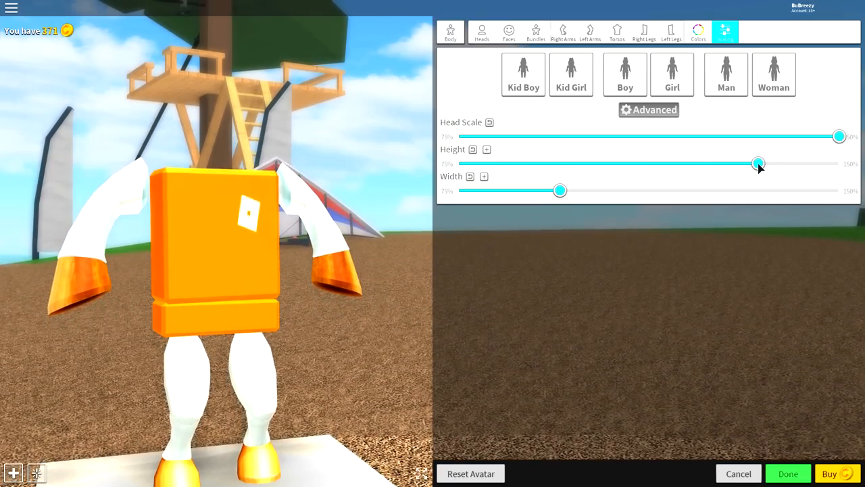
{"action": "left_click_drag", "start_coordinate": [560, 190], "coordinate": [674, 190]}
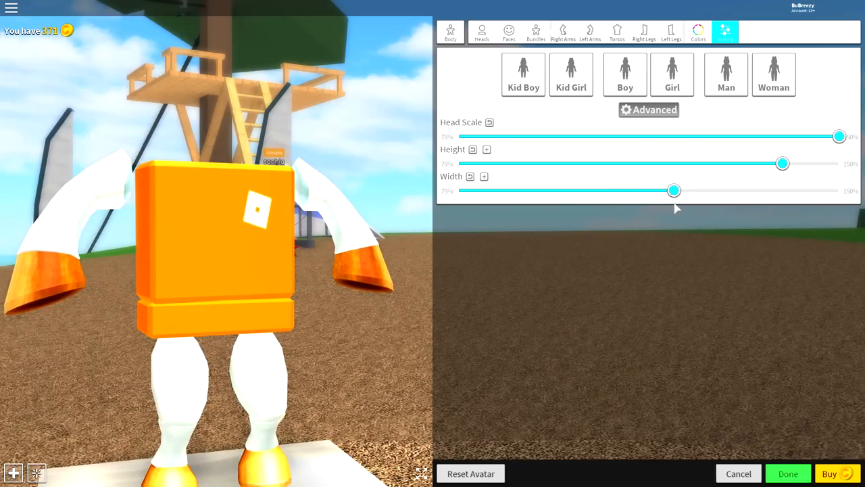
{"action": "left_click_drag", "start_coordinate": [674, 190], "coordinate": [686, 190]}
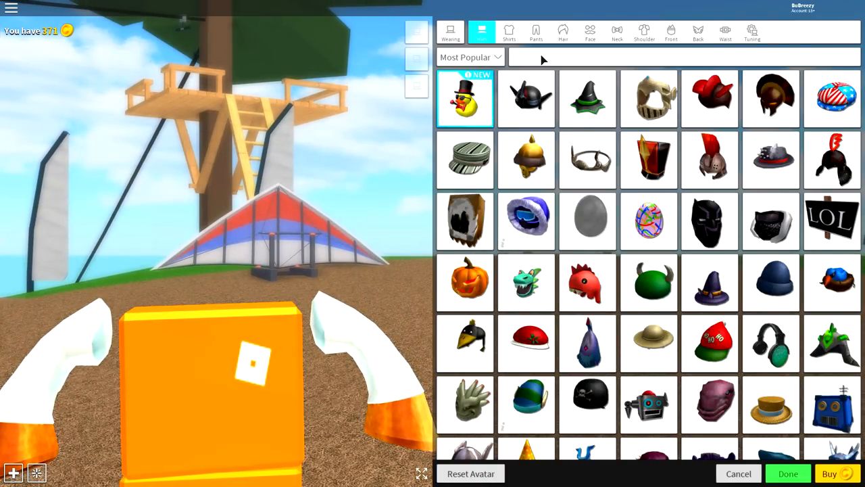
{"action": "mouse_move", "coordinate": [566, 64]}
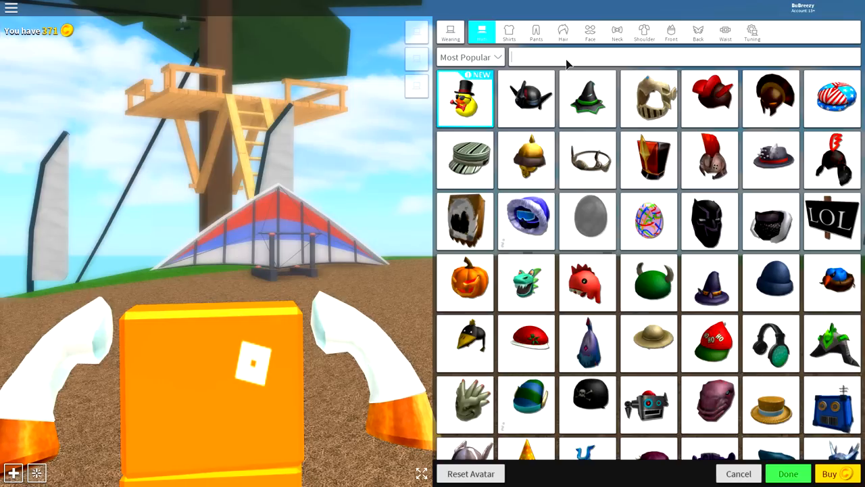
- Search NORMAL EGG and wear the Normal Egg hat
{"action": "type", "text": "NORMAL EGG"}
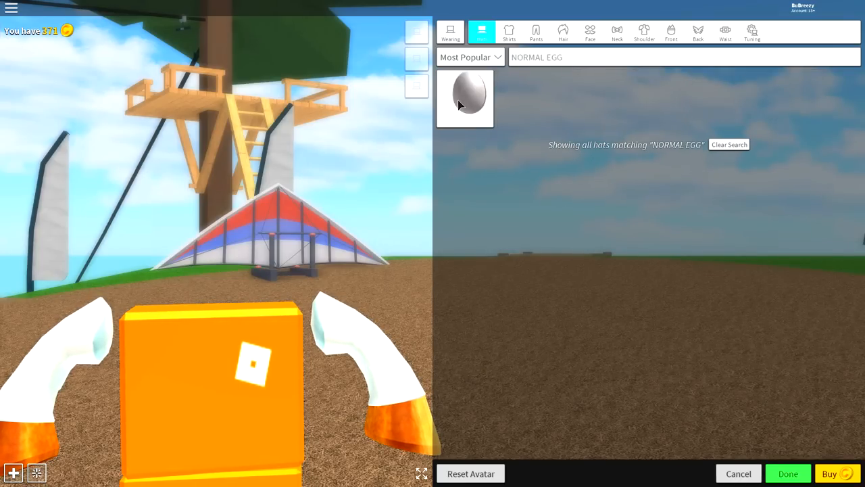
{"action": "left_click", "coordinate": [465, 98]}
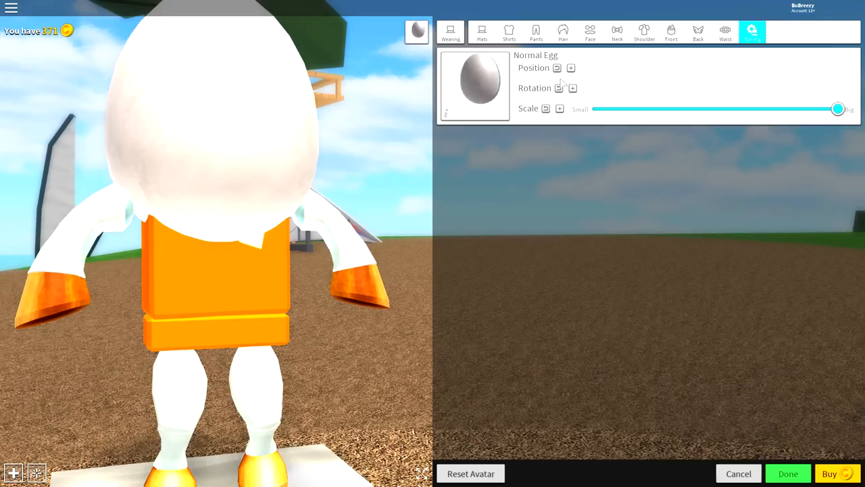
- Lower and tilt the Normal Egg over the torso with Position and Rotation sliders
{"action": "left_click", "coordinate": [573, 87]}
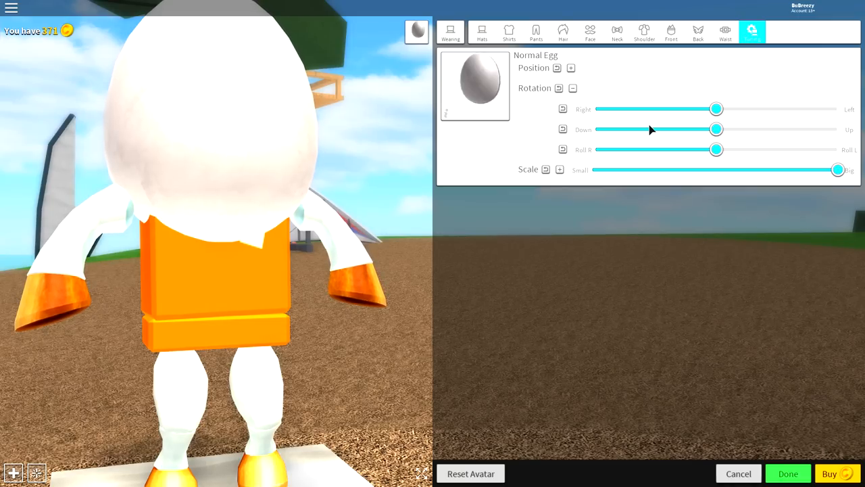
{"action": "left_click", "coordinate": [571, 67]}
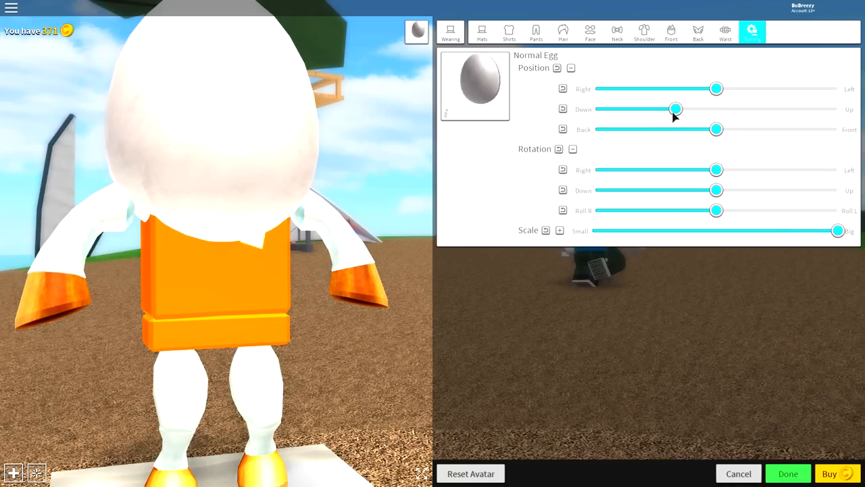
{"action": "left_click_drag", "start_coordinate": [676, 109], "coordinate": [594, 109]}
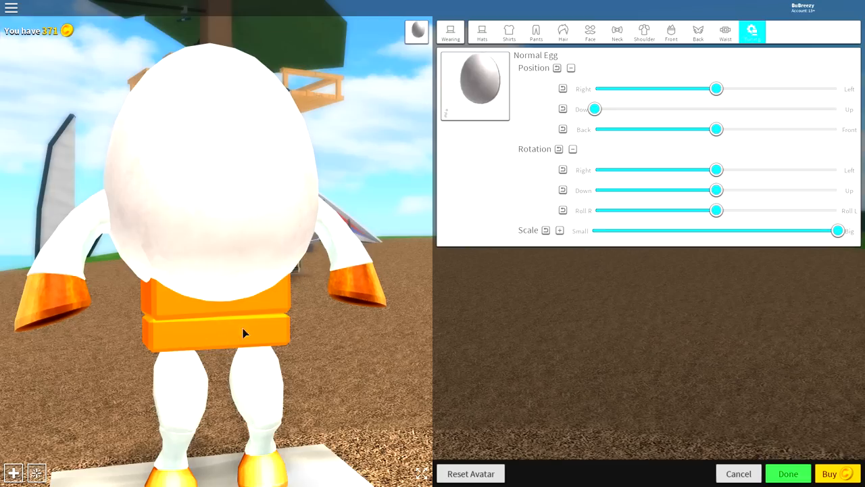
{"action": "left_click_drag", "start_coordinate": [593, 109], "coordinate": [663, 109]}
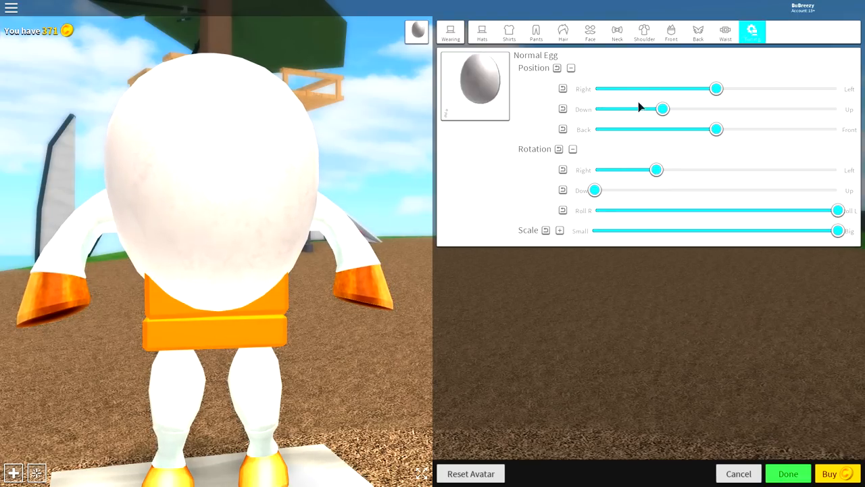
{"action": "left_click_drag", "start_coordinate": [662, 109], "coordinate": [594, 109]}
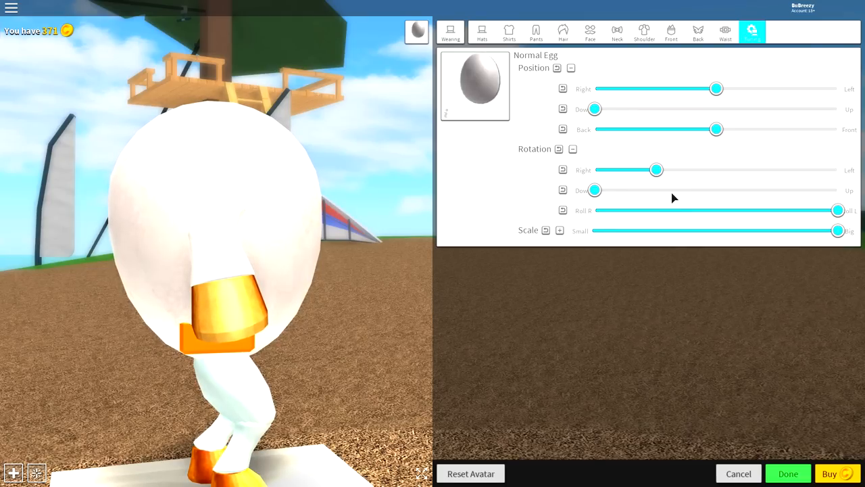
{"action": "left_click_drag", "start_coordinate": [838, 210], "coordinate": [763, 210]}
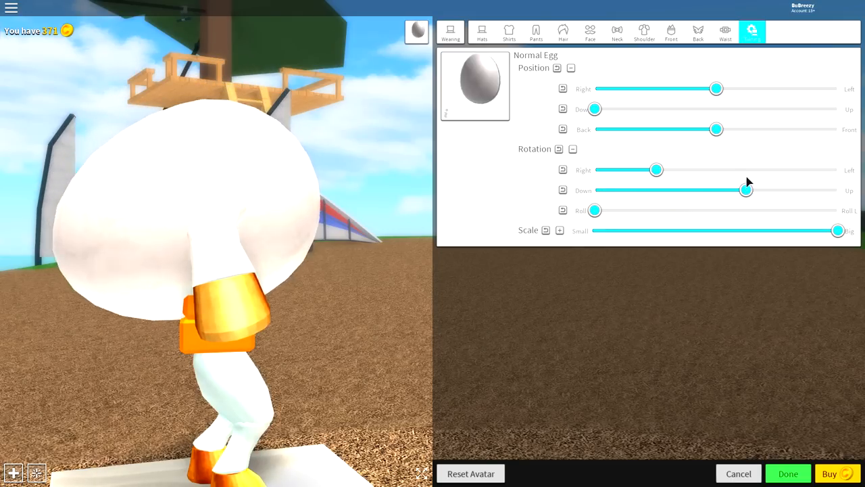
{"action": "left_click_drag", "start_coordinate": [746, 190], "coordinate": [811, 190]}
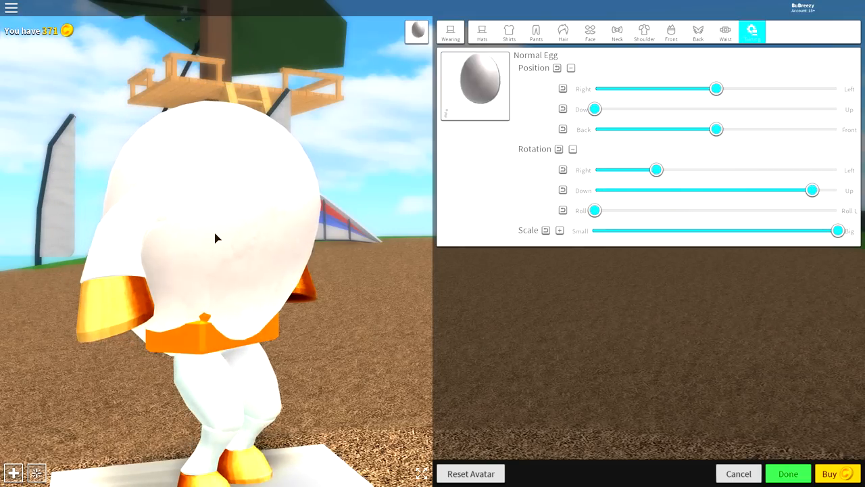
{"action": "left_click_drag", "start_coordinate": [716, 130], "coordinate": [732, 129]}
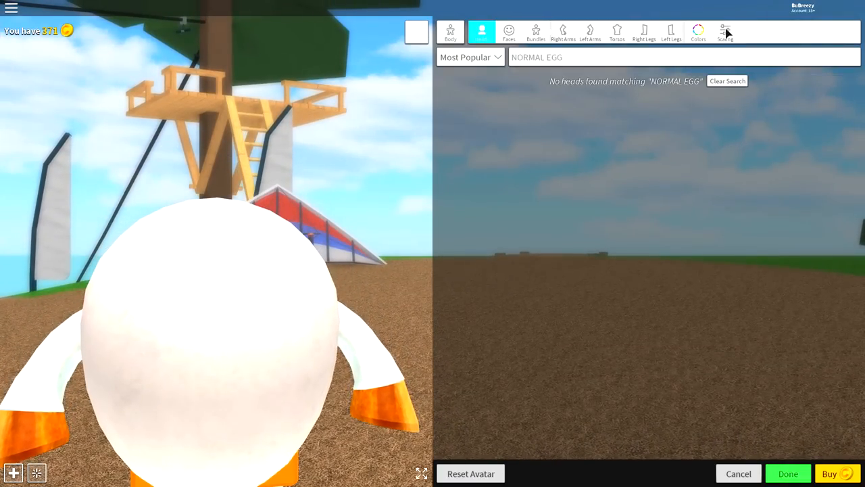
- Reduce the avatar's Lower Torso Height in the advanced Scaling height settings
{"action": "left_click", "coordinate": [725, 31]}
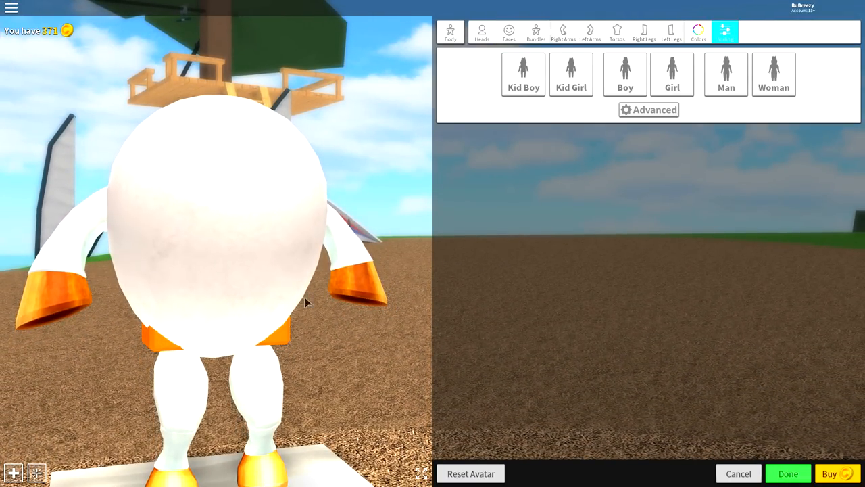
{"action": "left_click", "coordinate": [648, 110]}
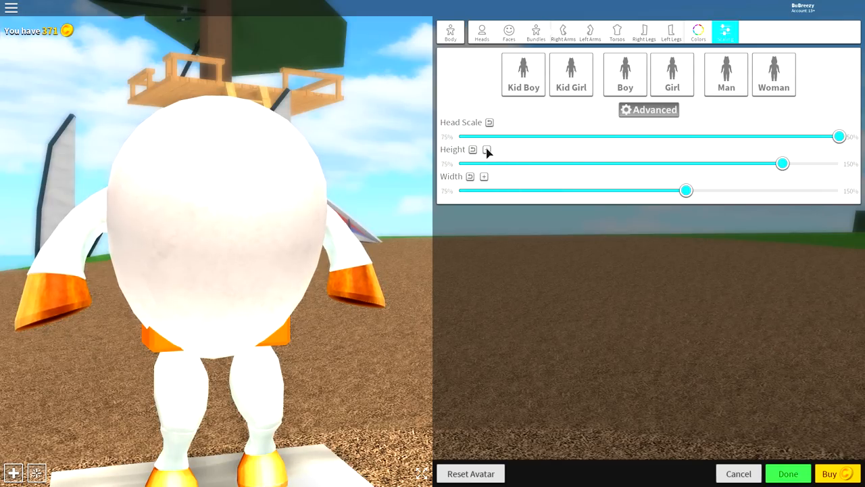
{"action": "left_click", "coordinate": [487, 149]}
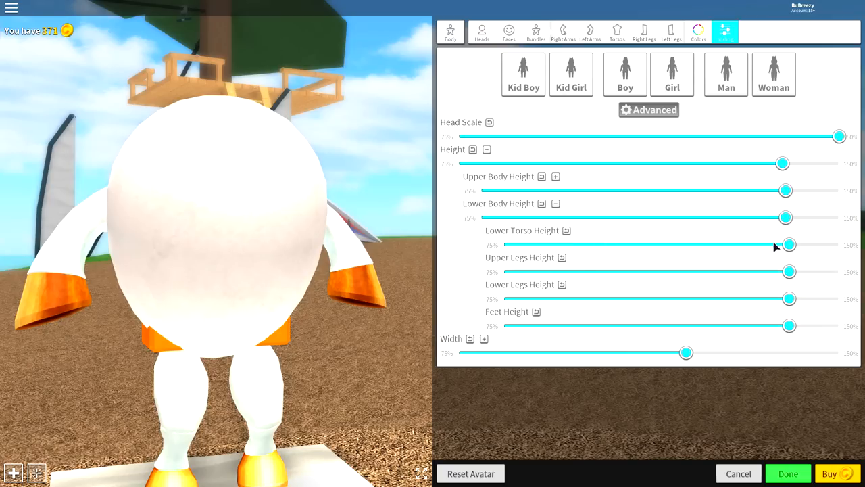
{"action": "left_click_drag", "start_coordinate": [790, 245], "coordinate": [504, 245]}
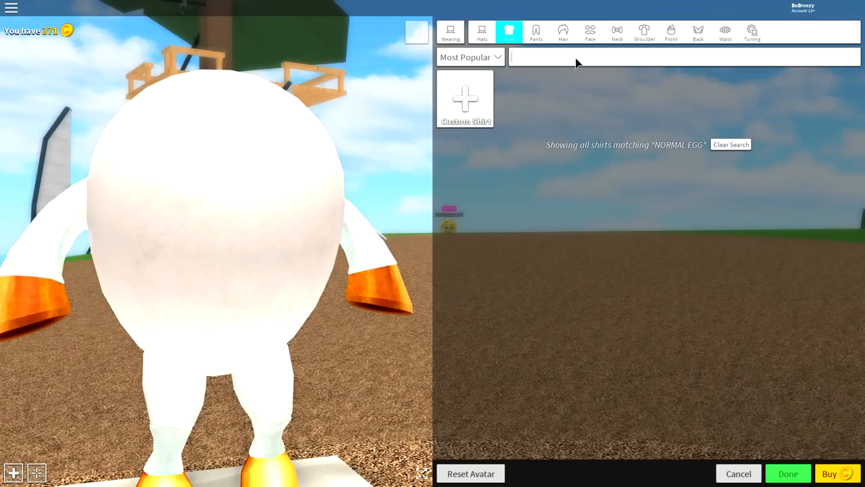
- Search SCRI in Hats and wear the Scribbled Egg with the Normal Egg
{"action": "left_click", "coordinate": [482, 31]}
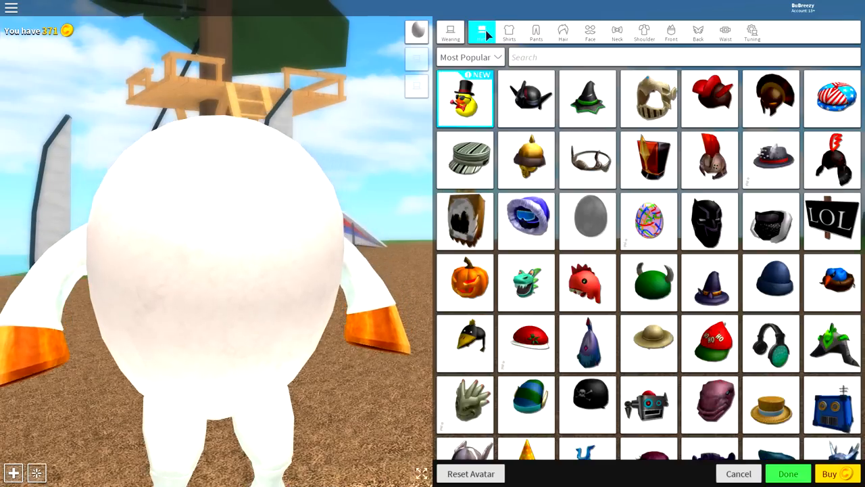
{"action": "type", "text": "SCRIBBLE"}
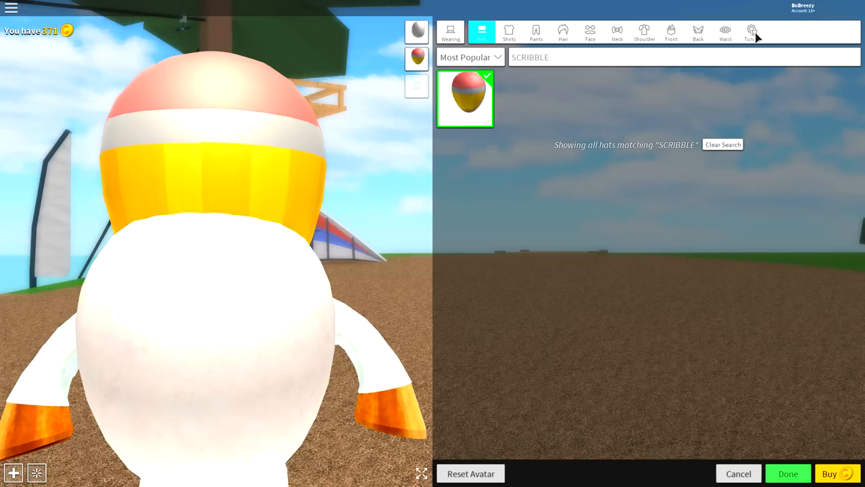
{"action": "left_click", "coordinate": [753, 32]}
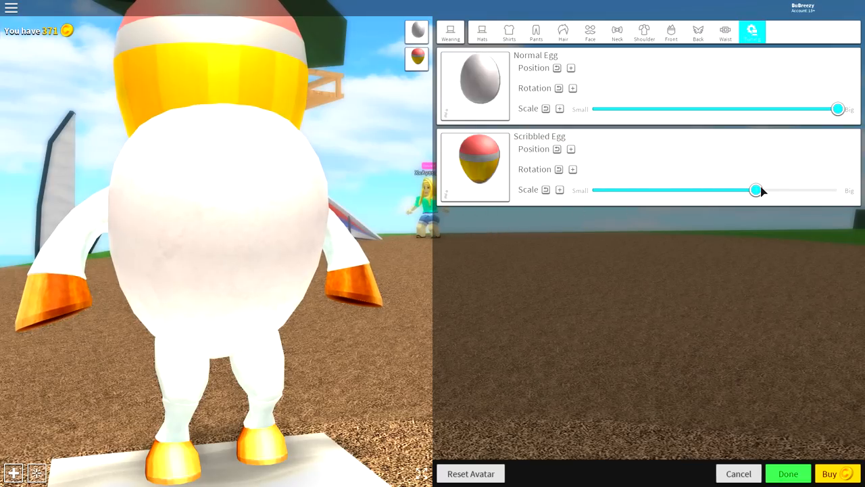
- Shrink the Scribbled Egg, centre it on the belly, and settle its size
{"action": "left_click_drag", "start_coordinate": [755, 190], "coordinate": [696, 190]}
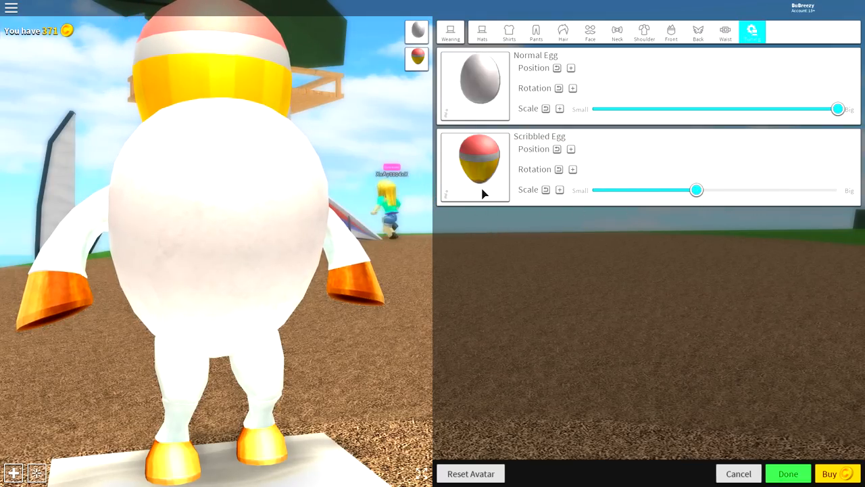
{"action": "left_click", "coordinate": [572, 149]}
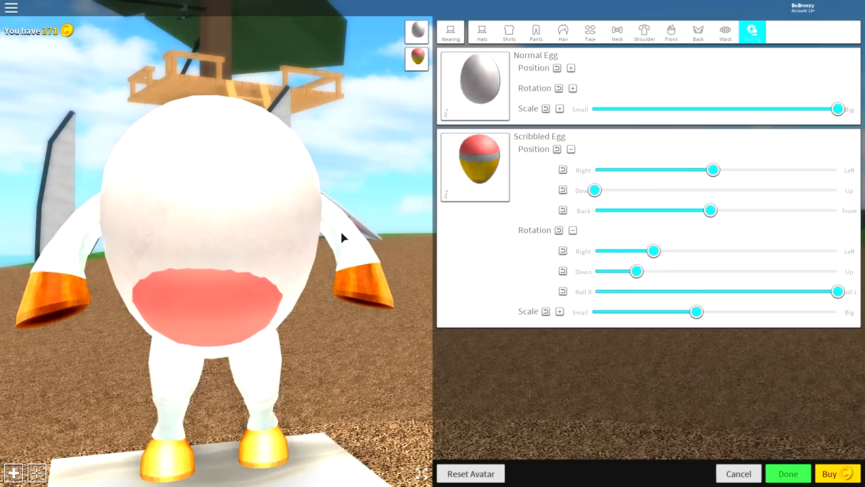
{"action": "left_click_drag", "start_coordinate": [713, 169], "coordinate": [721, 169]}
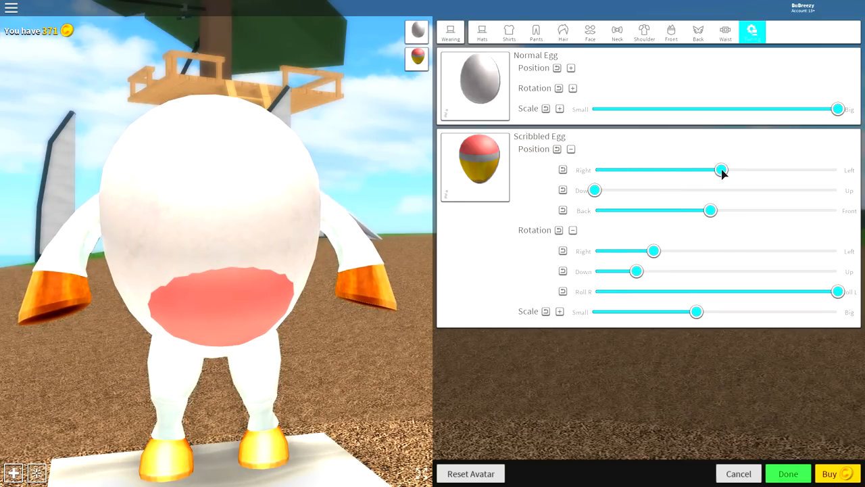
{"action": "left_click_drag", "start_coordinate": [721, 169], "coordinate": [714, 170]}
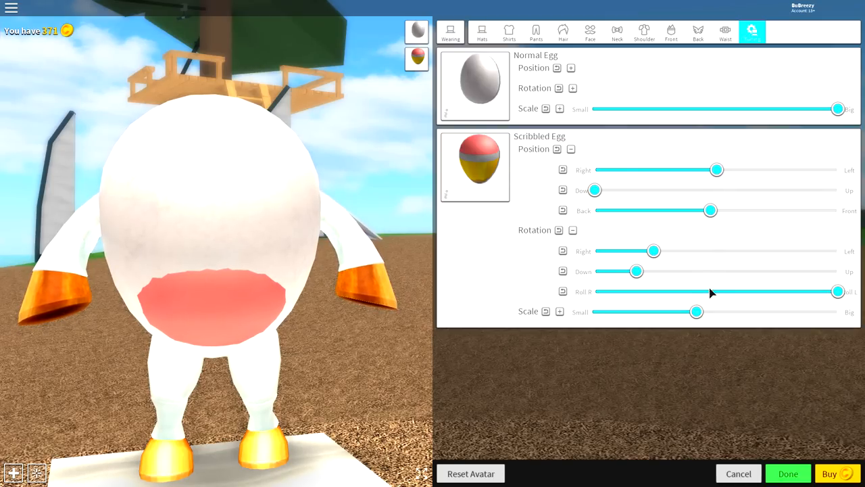
{"action": "left_click_drag", "start_coordinate": [696, 312], "coordinate": [668, 312]}
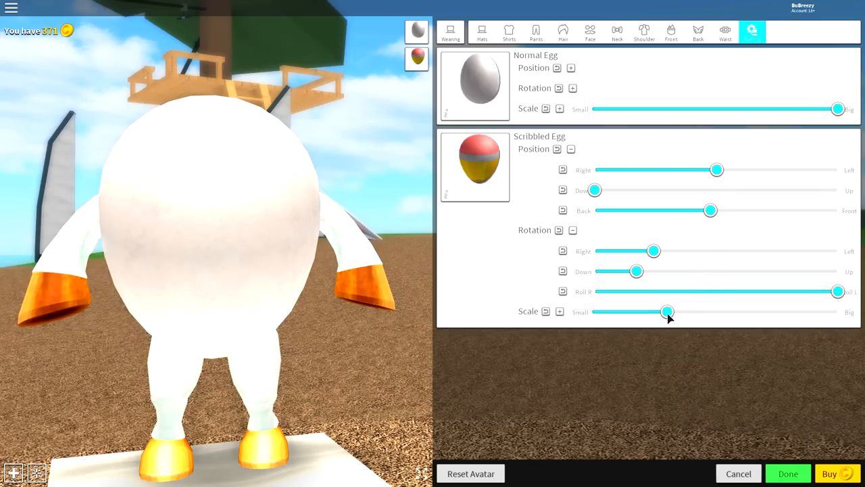
{"action": "left_click_drag", "start_coordinate": [667, 311], "coordinate": [693, 311]}
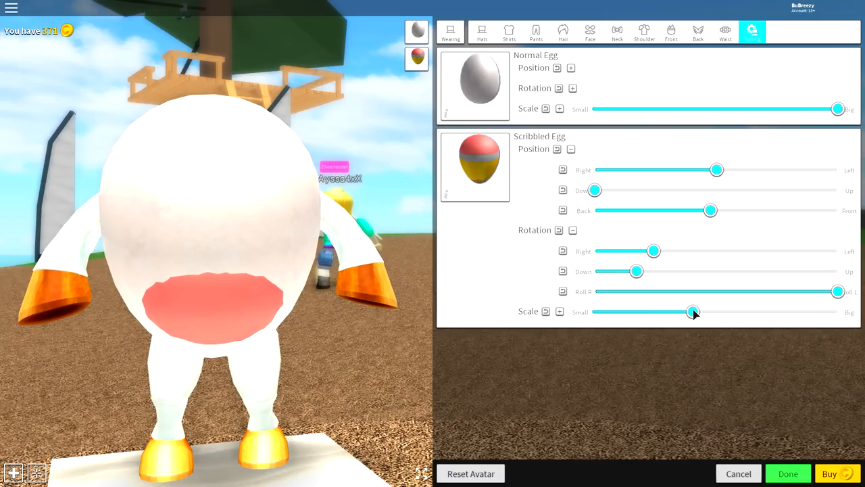
{"action": "left_click_drag", "start_coordinate": [693, 312], "coordinate": [735, 312]}
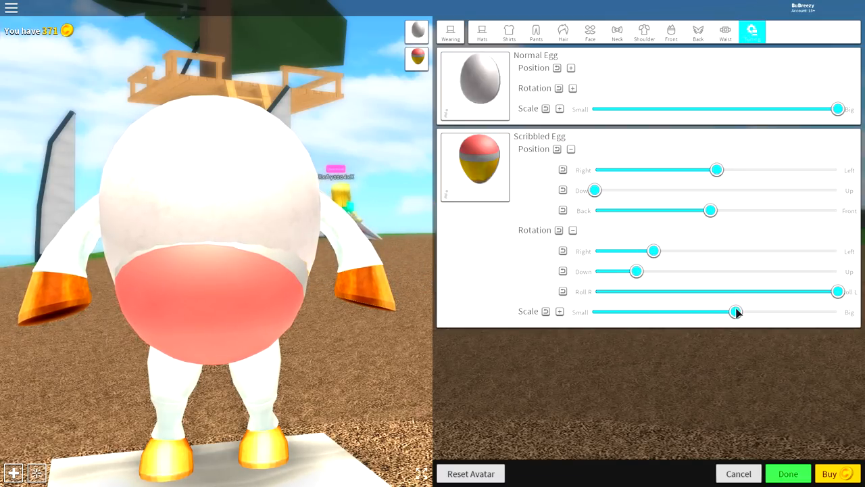
{"action": "left_click_drag", "start_coordinate": [735, 312], "coordinate": [689, 312]}
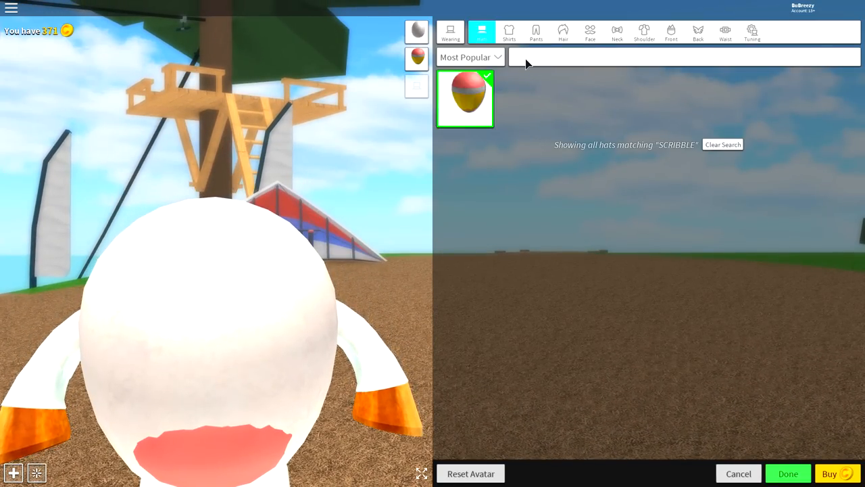
- Search Hats for 'MAD COW', wear the horned Mad Cow head, and view tuning
{"action": "type", "text": "MAD COW"}
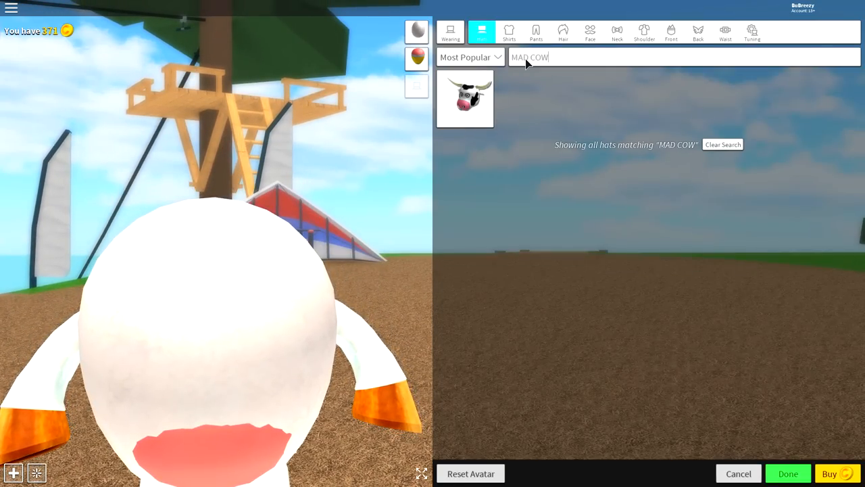
{"action": "left_click", "coordinate": [465, 98]}
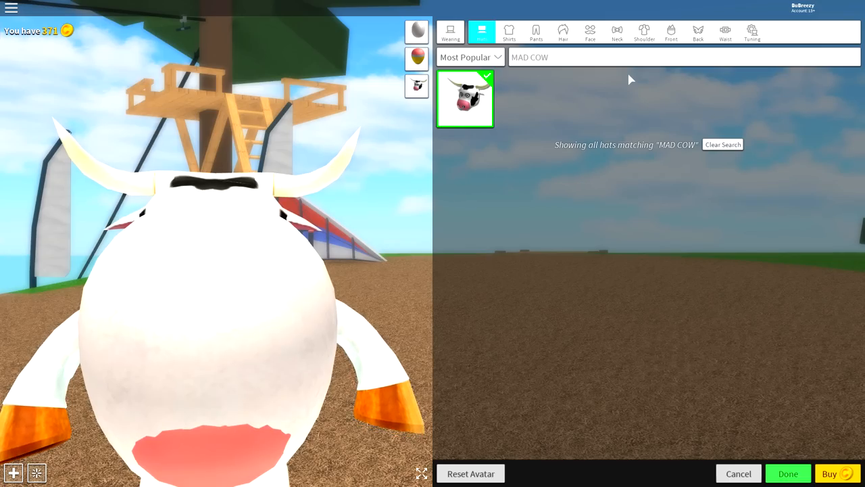
{"action": "left_click", "coordinate": [752, 32]}
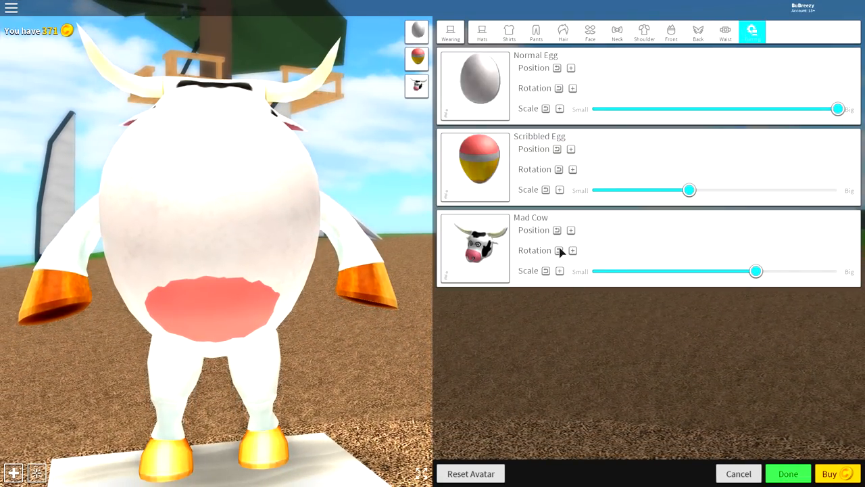
- Raise the Mad Cow head with Down/Up and shift it with Back/Front sliders
{"action": "left_click", "coordinate": [572, 230]}
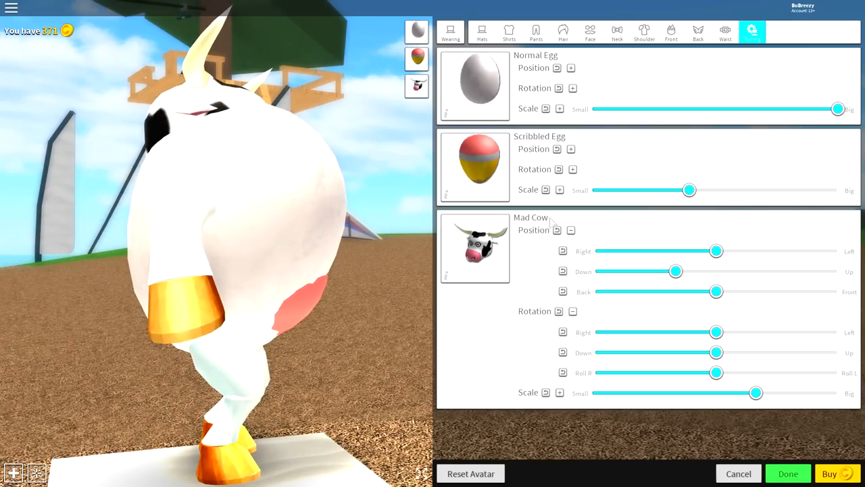
{"action": "left_click_drag", "start_coordinate": [676, 271], "coordinate": [756, 271]}
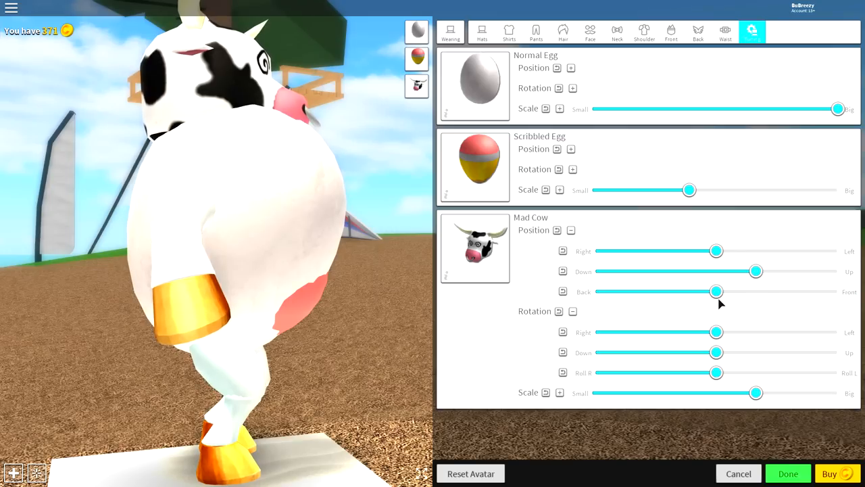
{"action": "left_click_drag", "start_coordinate": [716, 292], "coordinate": [818, 292]}
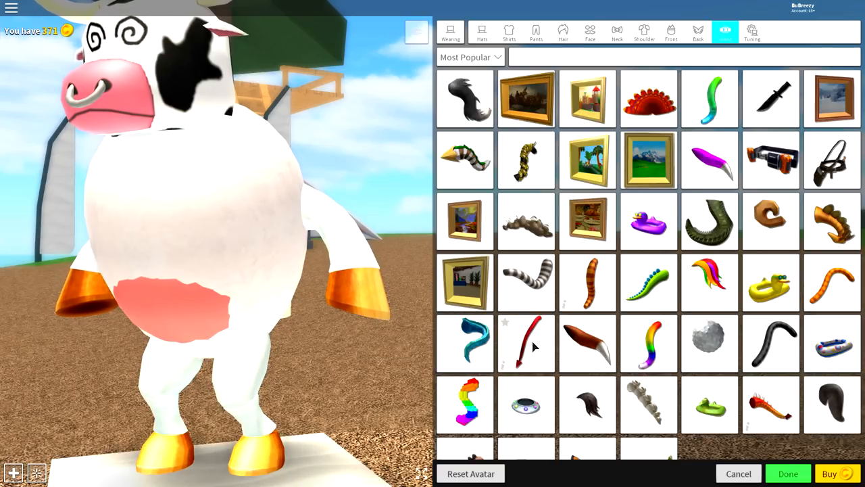
- Try the red devil and striped tails, remove the striped one, keep the red tail
{"action": "left_click", "coordinate": [526, 344]}
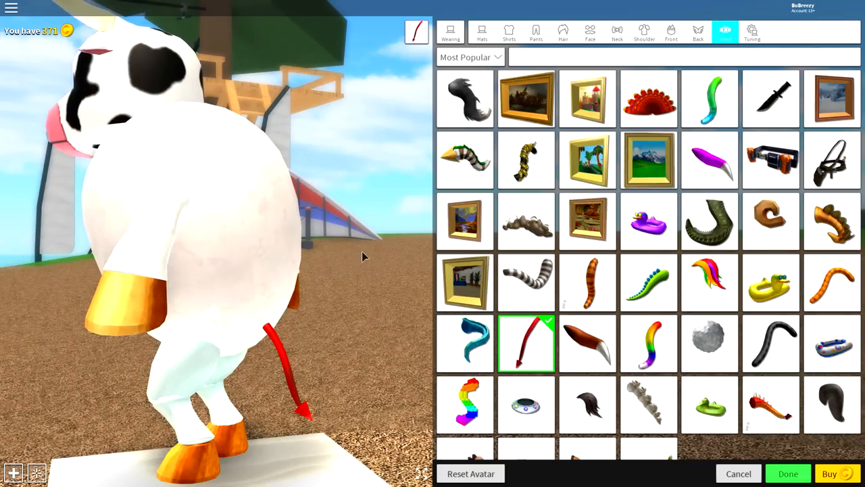
{"action": "left_click", "coordinate": [465, 160]}
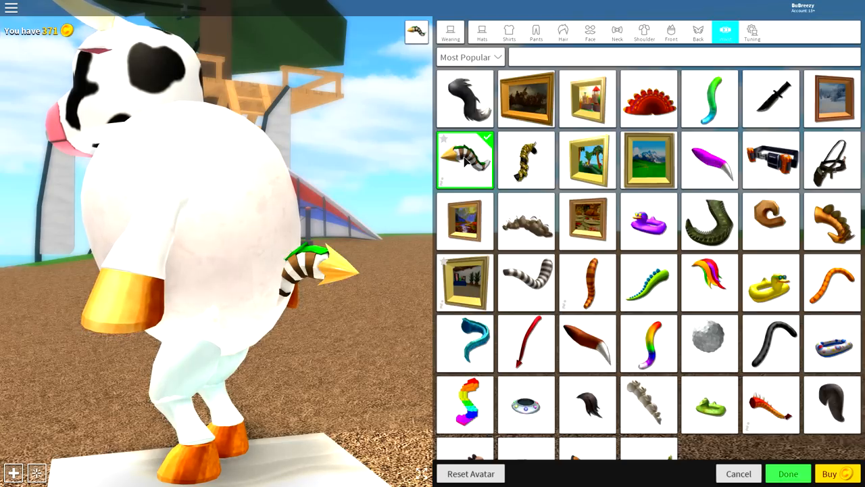
{"action": "left_click", "coordinate": [770, 99]}
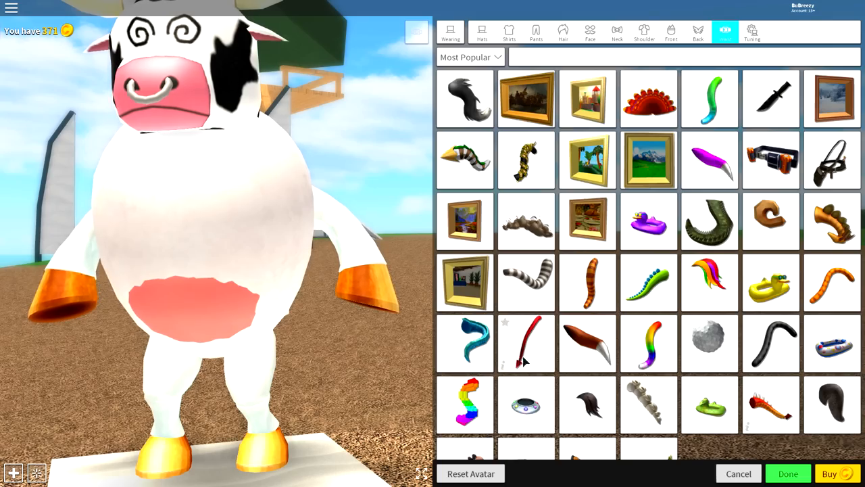
{"action": "left_click", "coordinate": [526, 343]}
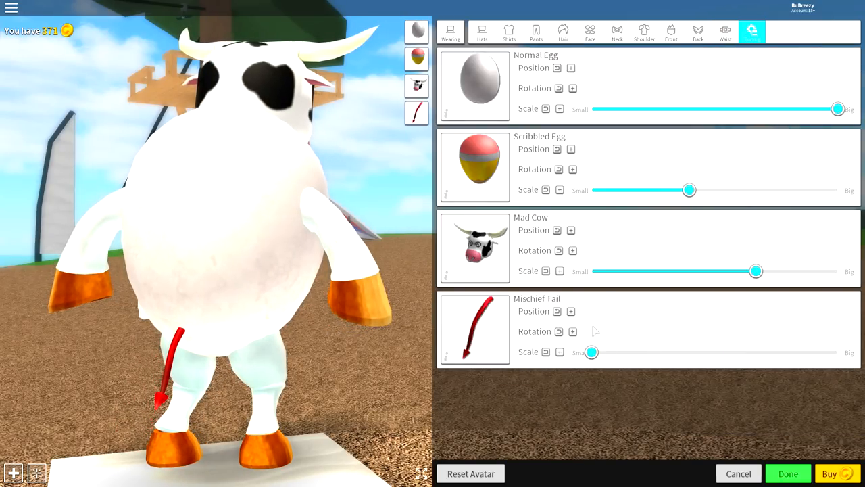
- Nudge the Mischief Tail forward via its position slider and save the outfit
{"action": "left_click", "coordinate": [557, 311]}
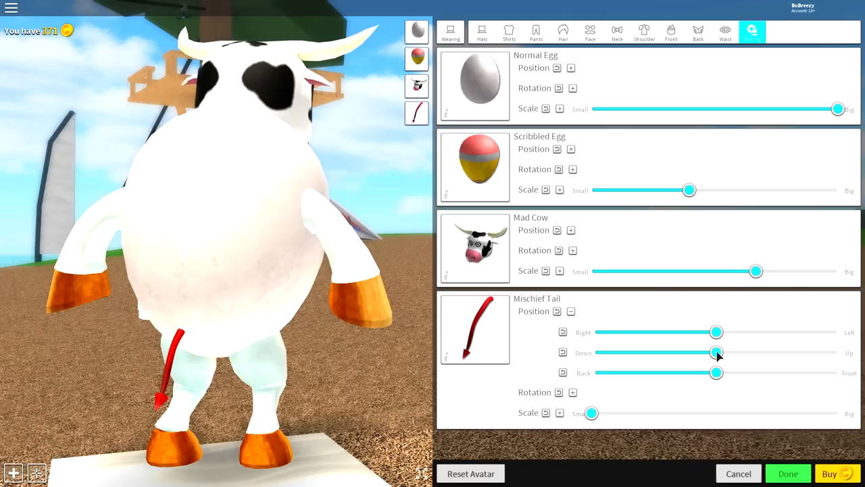
{"action": "left_click_drag", "start_coordinate": [716, 372], "coordinate": [796, 372]}
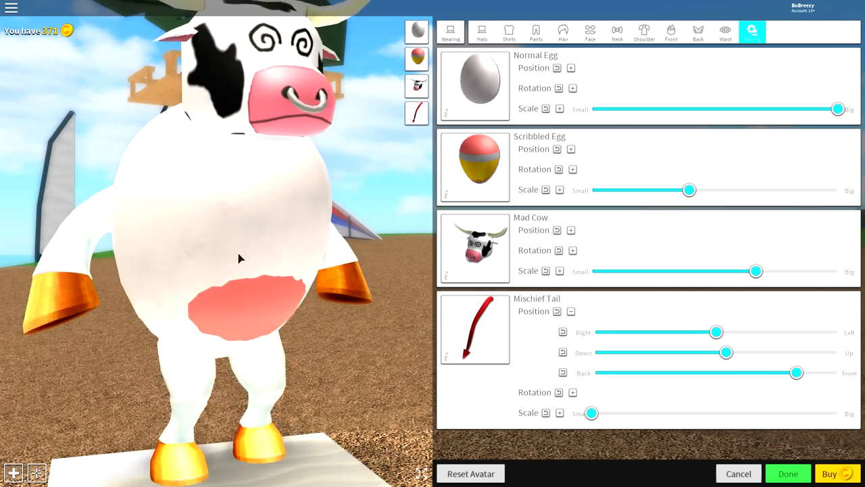
{"action": "left_click", "coordinate": [789, 473]}
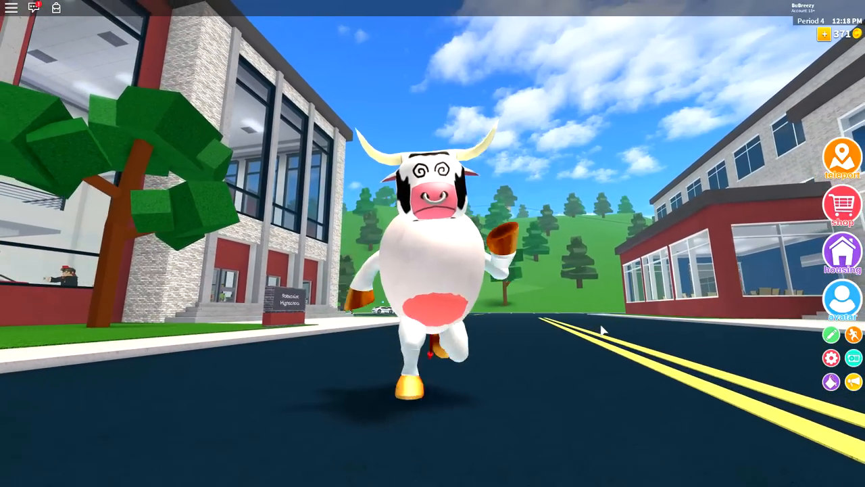